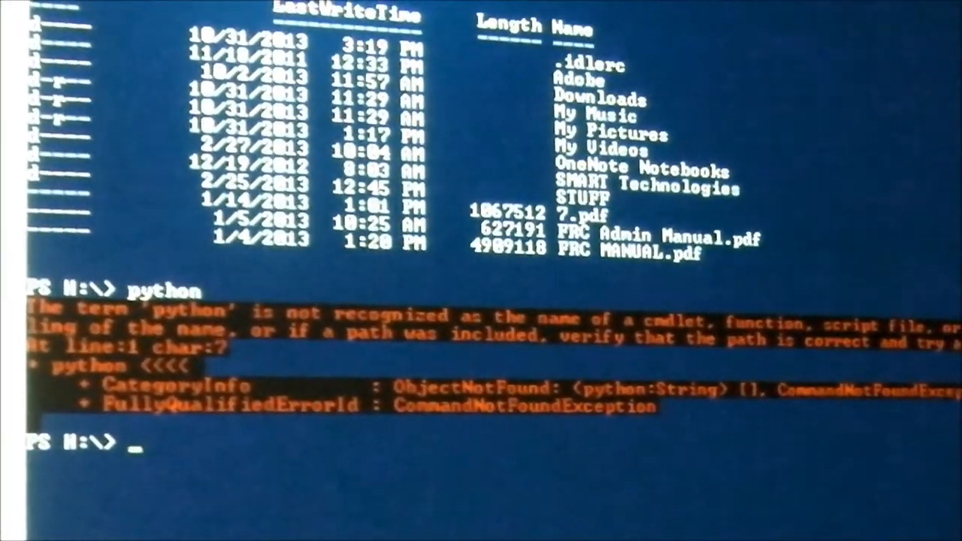
Close Windows PowerShell with exit after the unrecognized python command.
{"action": "type", "text": "exit"}
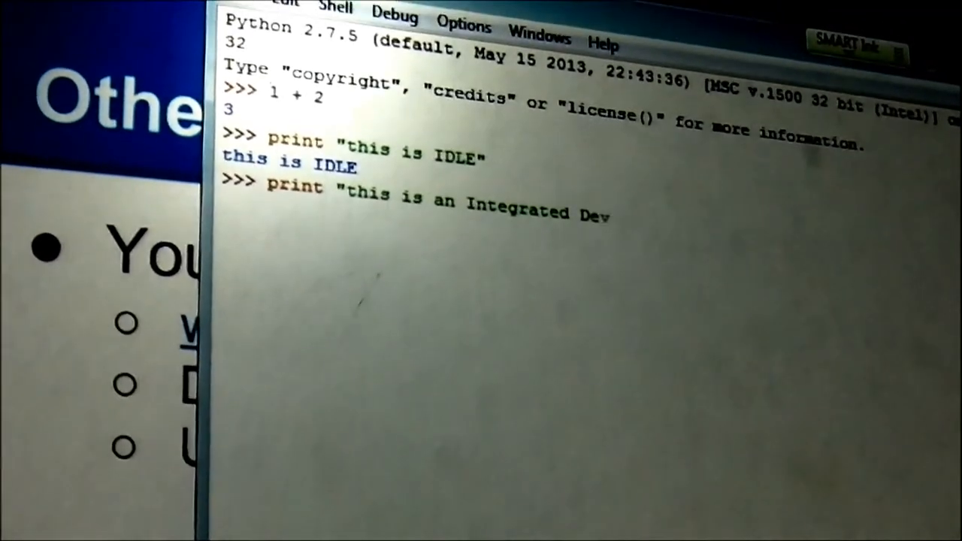
Print "this is an Integrated Development Environment" in the IDLE shell.
{"action": "type", "text": "elopment Environment\""}
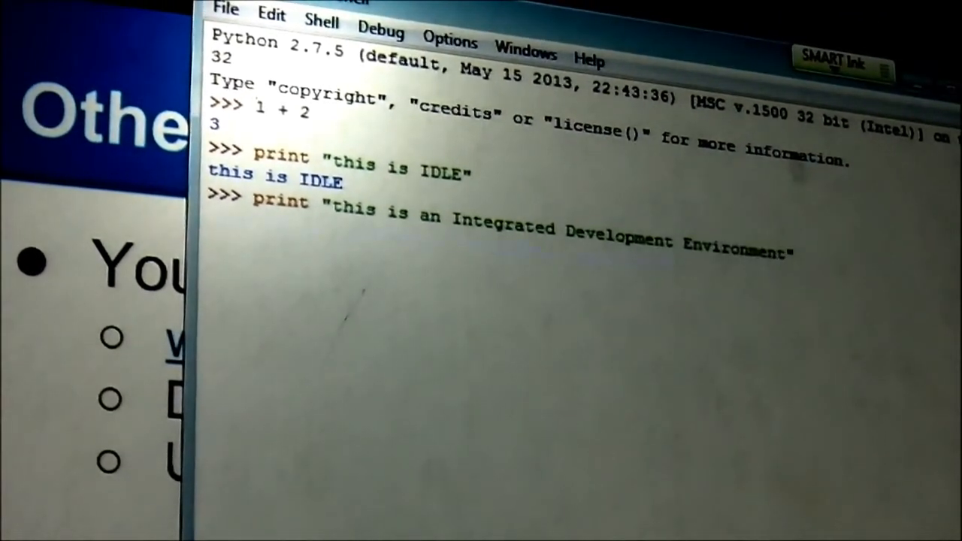
{"action": "key", "text": "Return"}
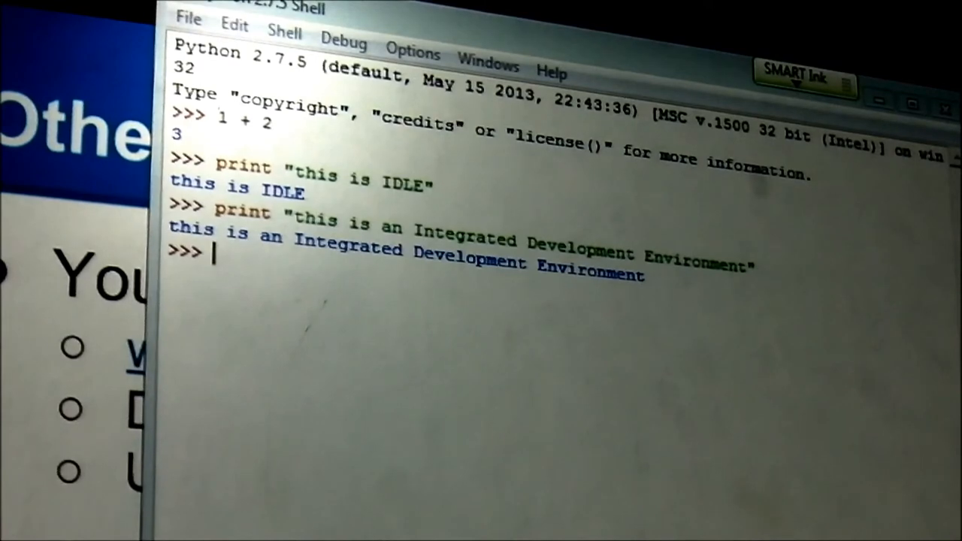
{"action": "type", "text": "2 **"}
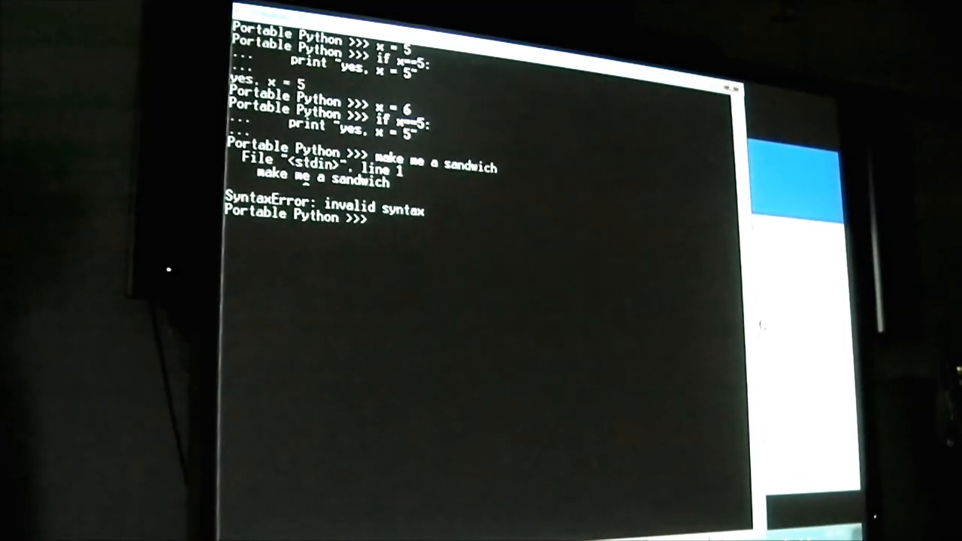
Assign x = 1 at the Portable Python prompt.
{"action": "type", "text": "x ="}
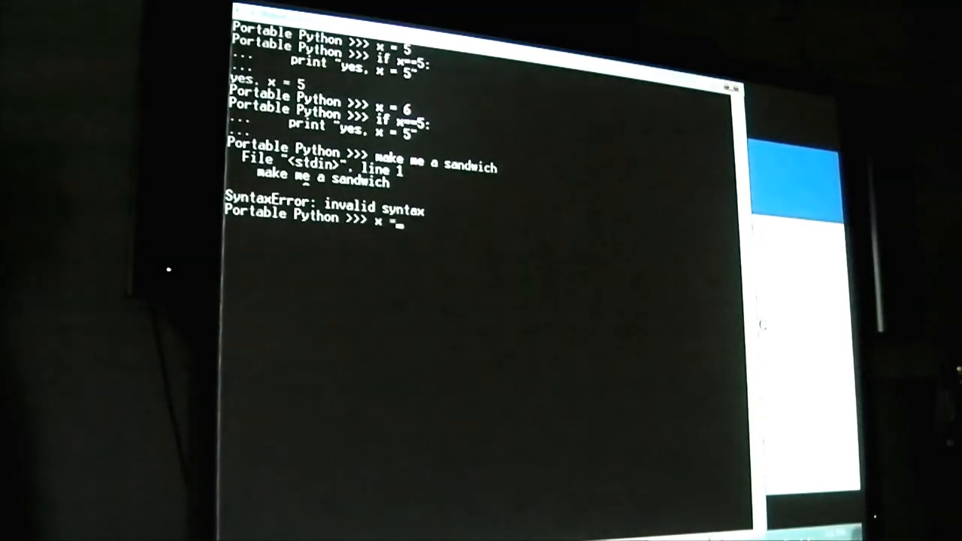
{"action": "type", "text": "x = 1"}
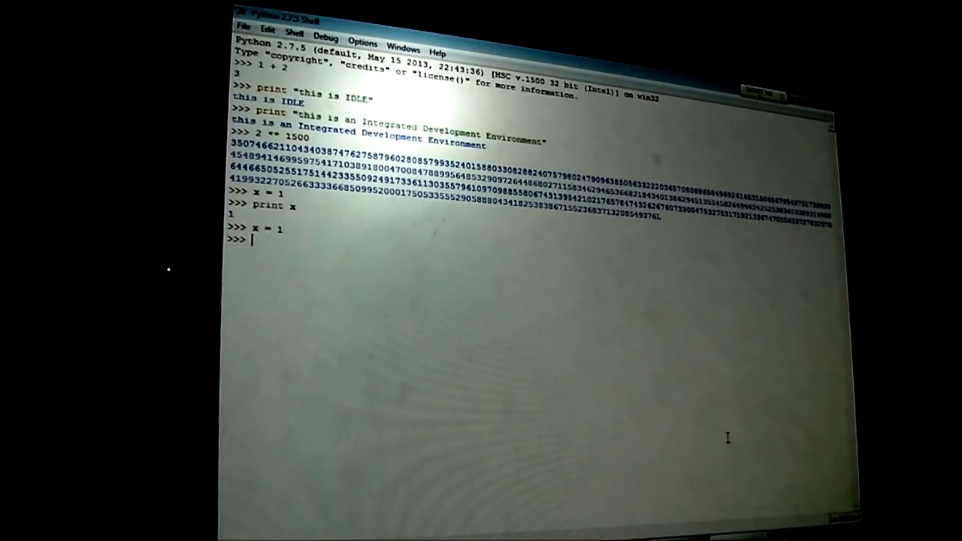
Start a while (x<100): loop in the IDLE shell.
{"action": "type", "text": "while (x<"}
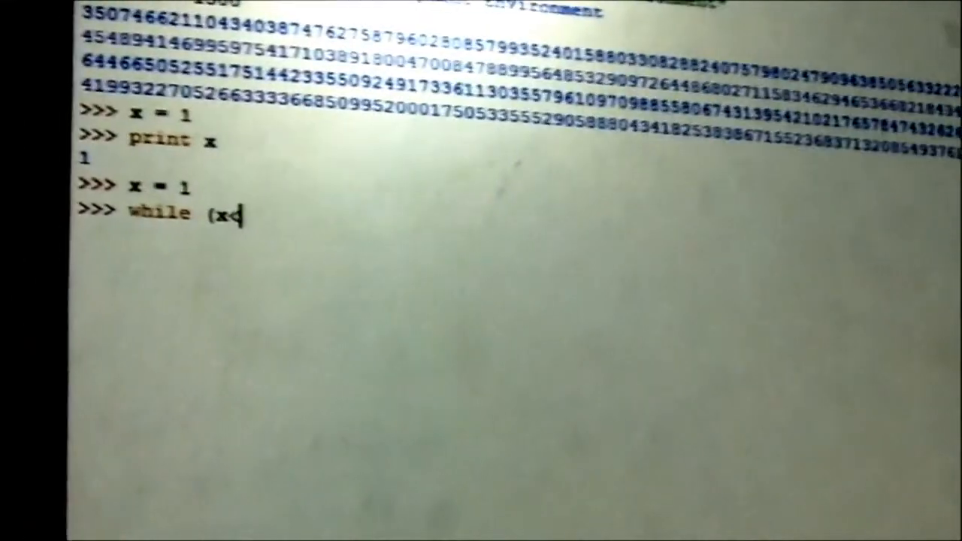
{"action": "type", "text": "100):"}
{"action": "type", "text": "print x"}
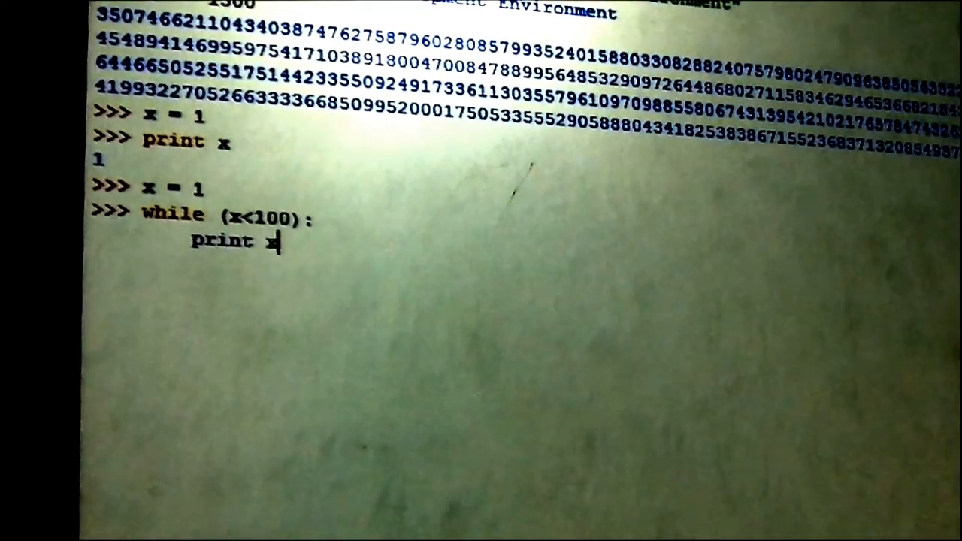
{"action": "key", "text": "Return"}
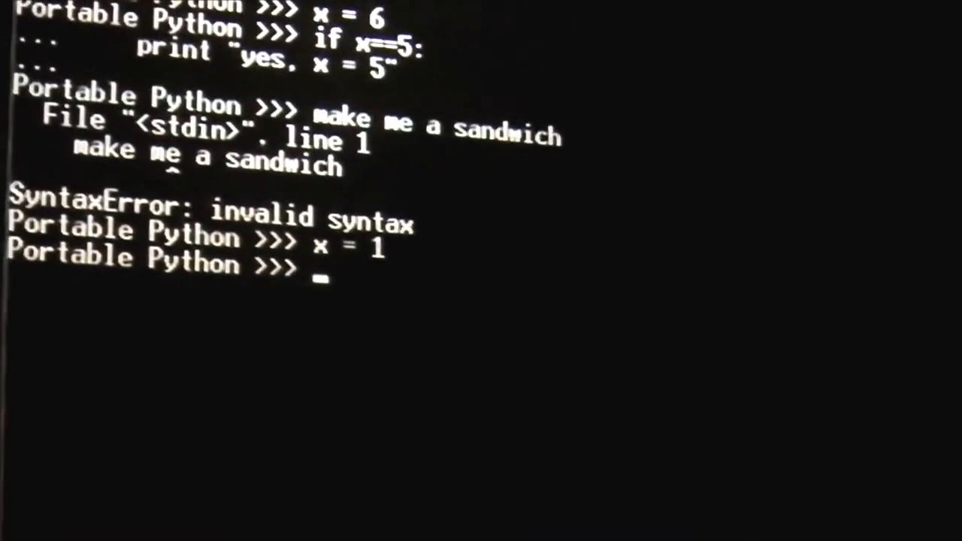
Try clearing the Portable Python console with clr().
{"action": "type", "text": "clr()"}
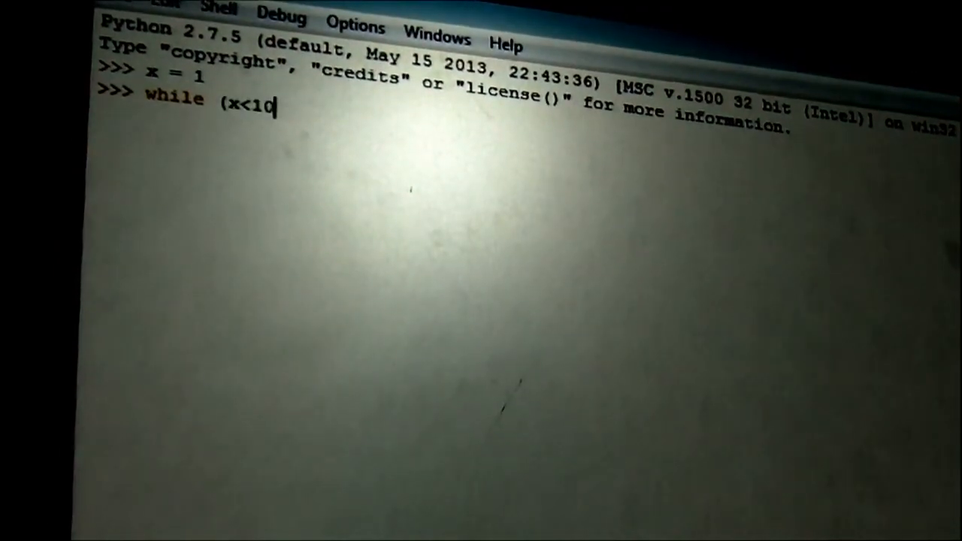
Complete while (x<100): with a body printing x and incrementing x += 1.
{"action": "type", "text": "0):"}
{"action": "type", "text": "print "}
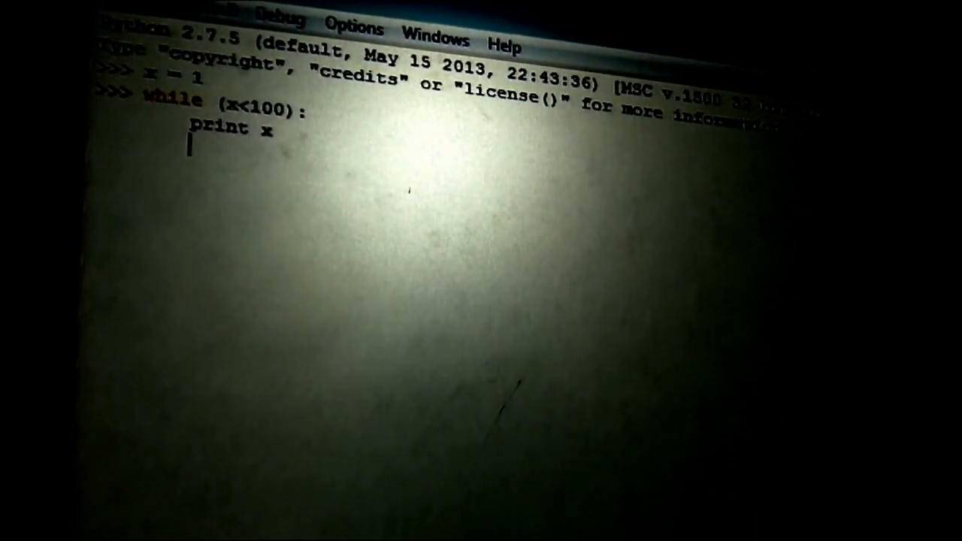
{"action": "type", "text": "x += 1"}
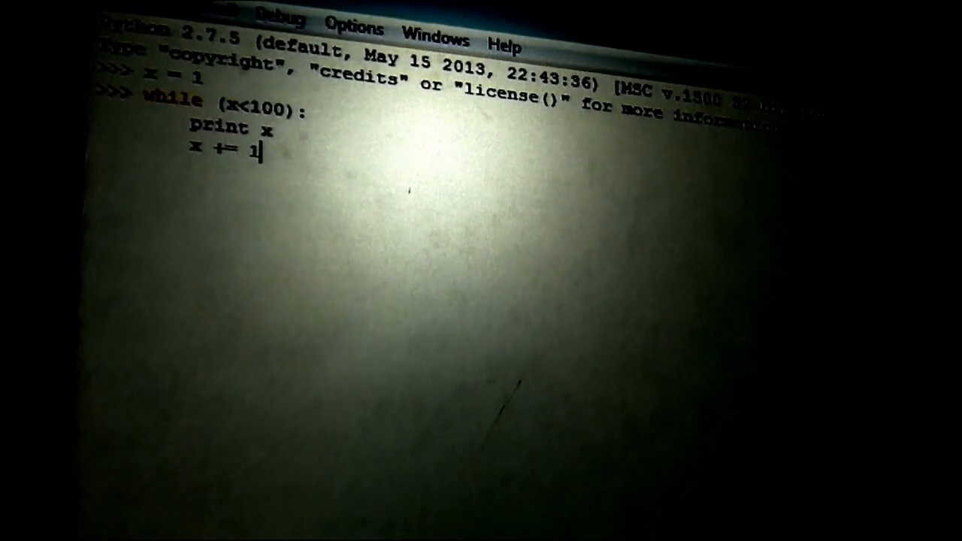